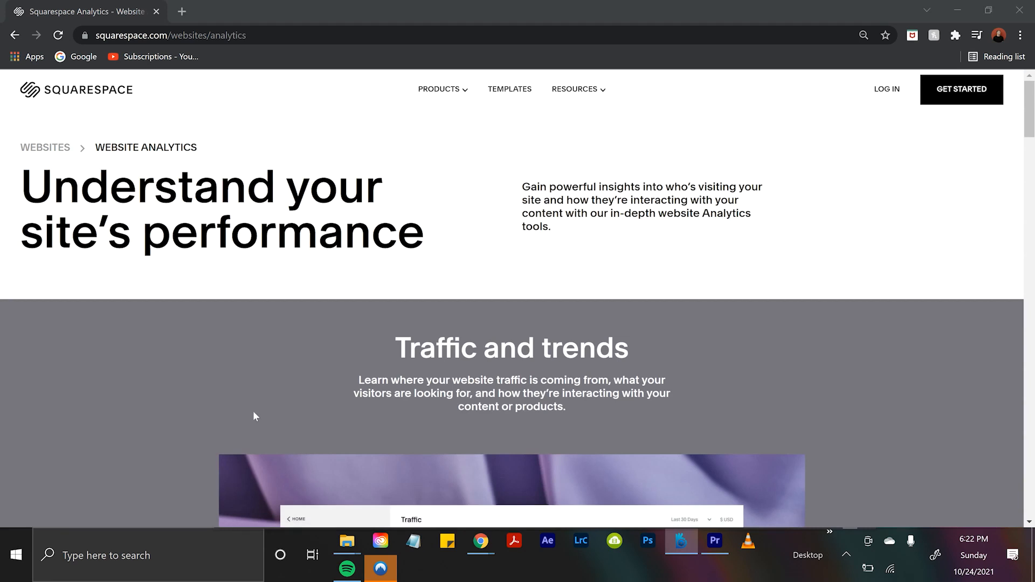
scroll("down", 3)
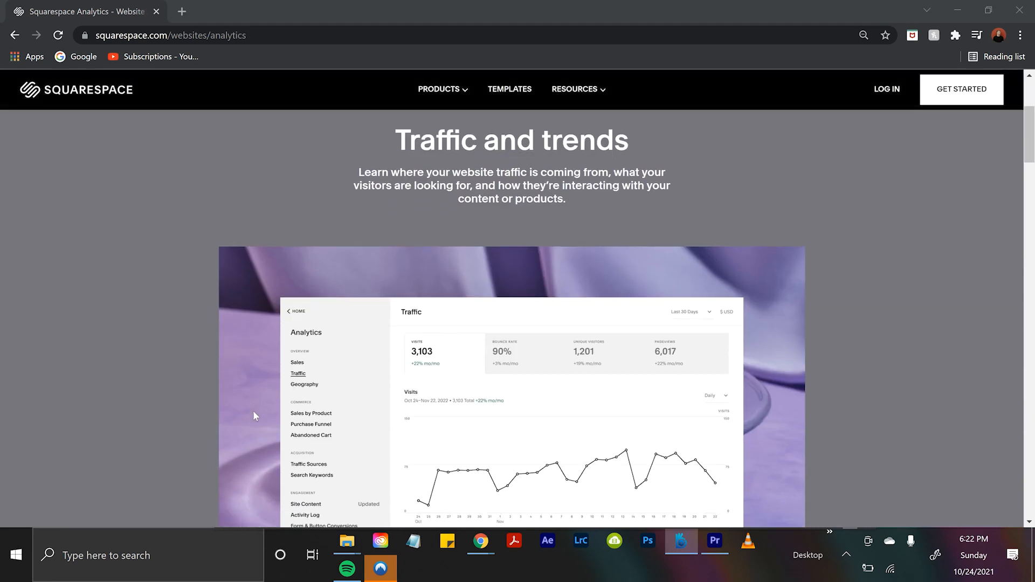
scroll("down", 3)
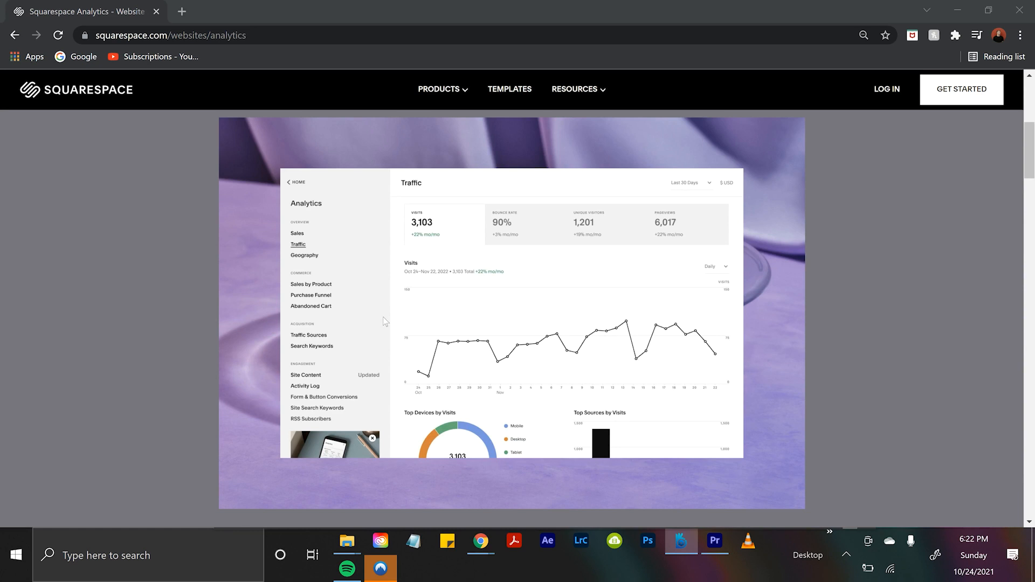
scroll("down", 3)
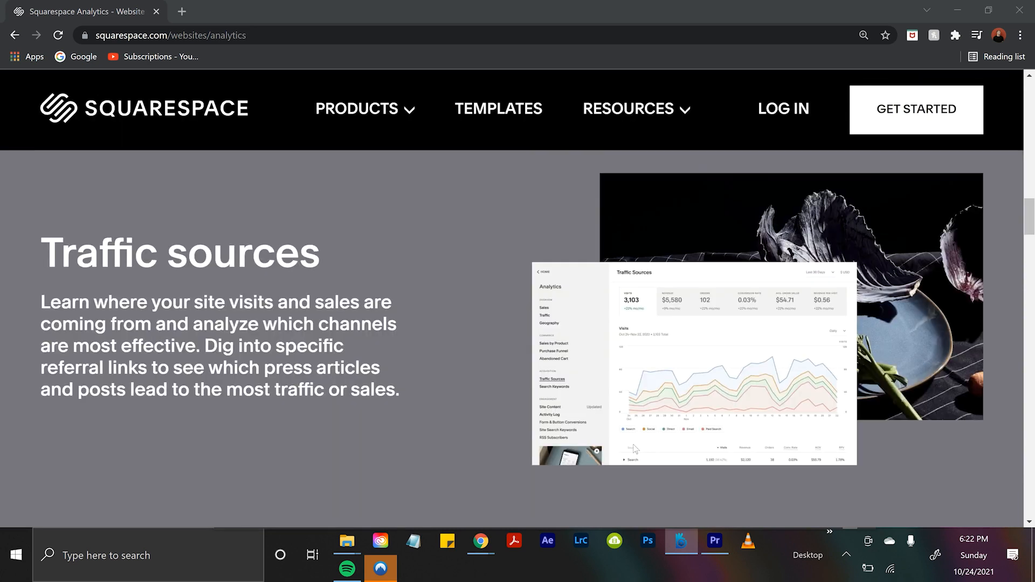